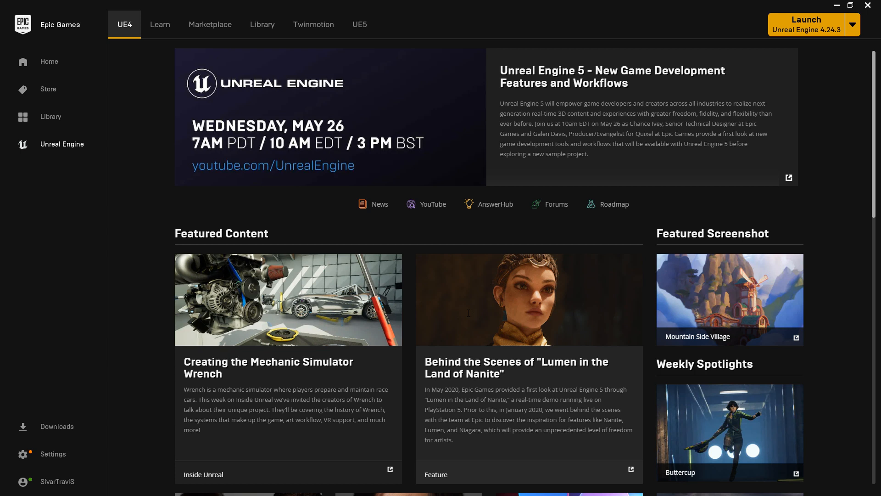
{"action": "mouse_move", "coordinate": [369, 26]}
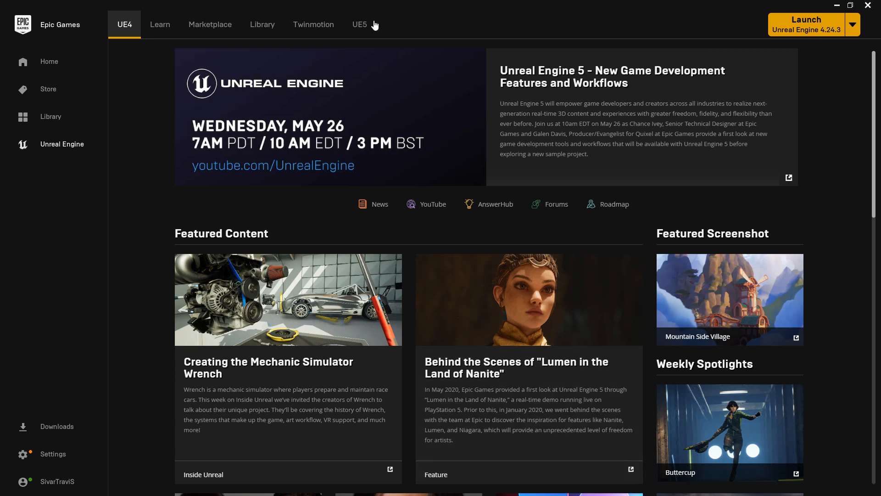
- View the UE5 page, which reports the launcher must be updated for Early Access
{"action": "left_click", "coordinate": [359, 24]}
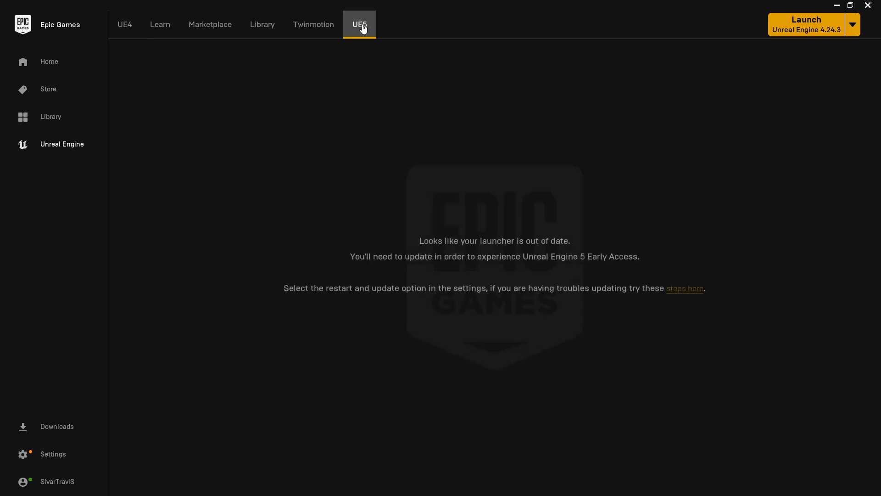
{"action": "mouse_move", "coordinate": [385, 108]}
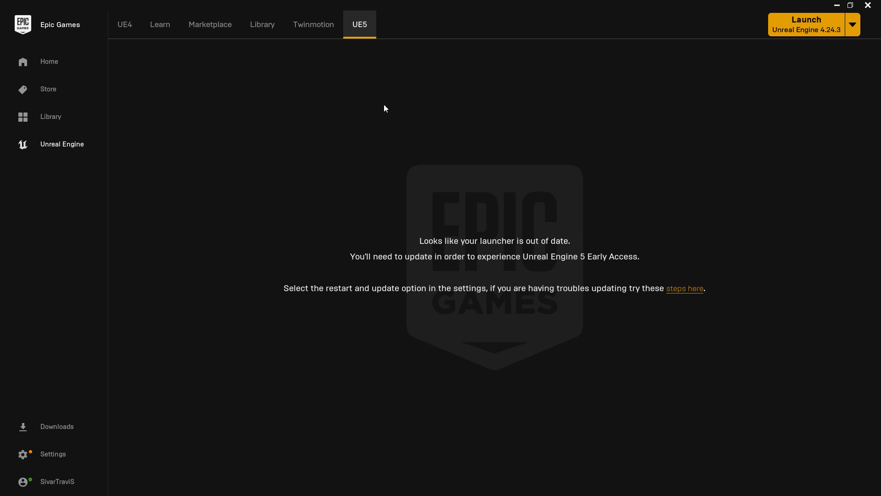
{"action": "mouse_move", "coordinate": [412, 164]}
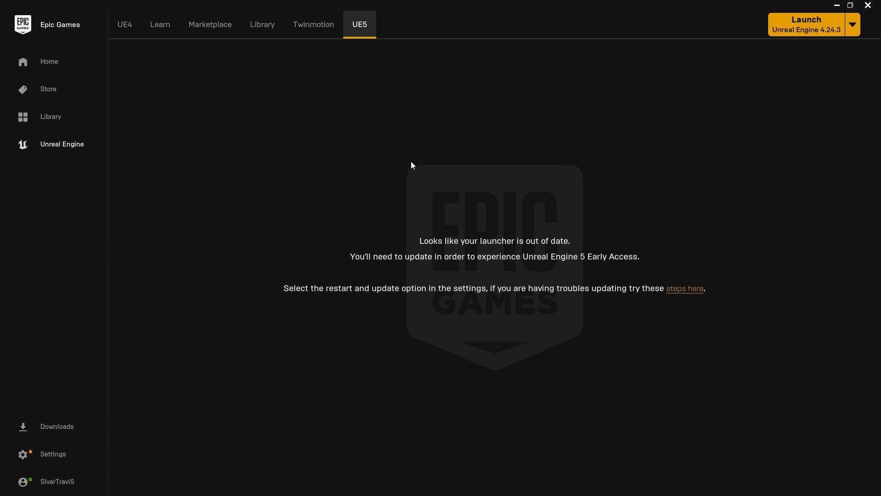
{"action": "mouse_move", "coordinate": [202, 338]}
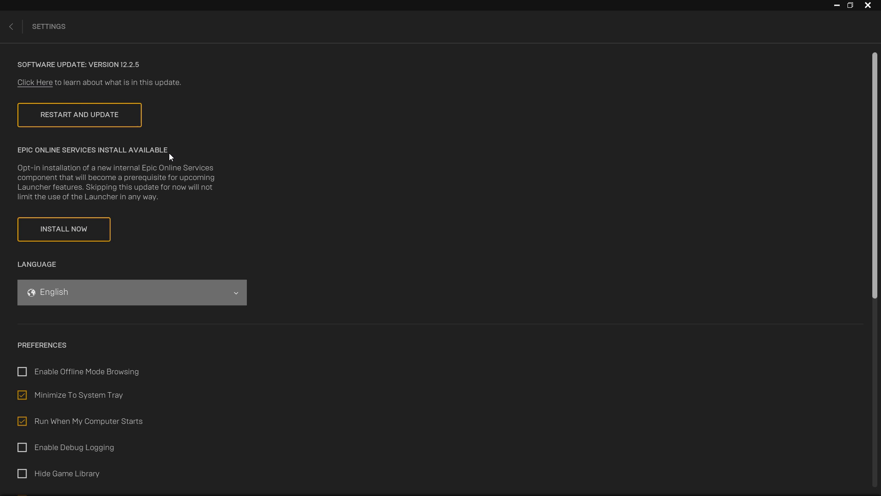
{"action": "mouse_move", "coordinate": [94, 121]}
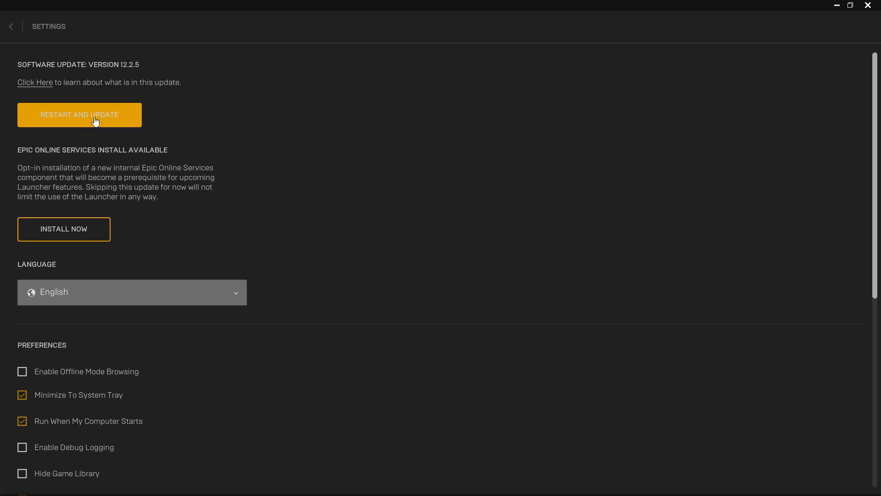
- Restart the launcher for its update, then begin installing the 5.0.0 Early Access engine
{"action": "left_click", "coordinate": [11, 26]}
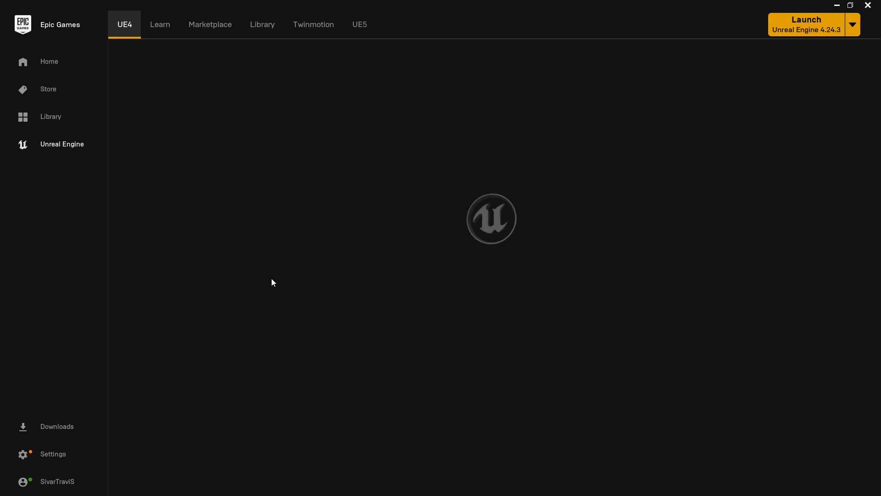
{"action": "left_click", "coordinate": [358, 24]}
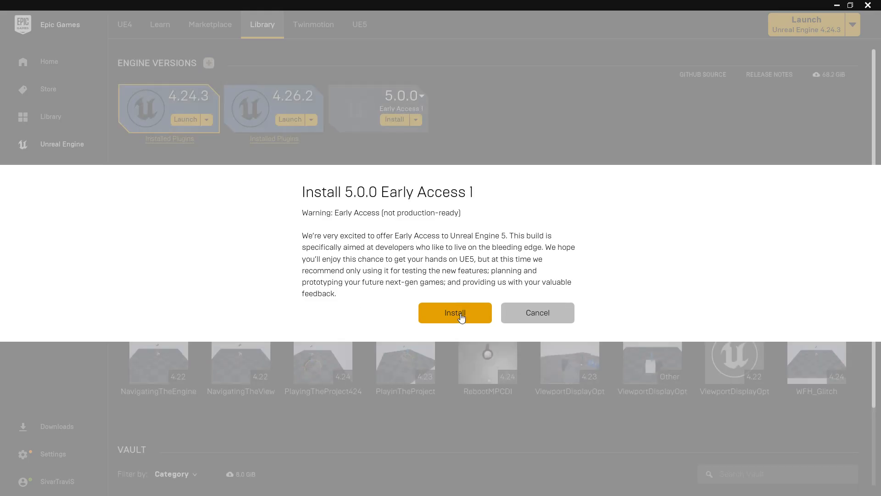
- Accept the Early Access warning and install 5.0.0 to the default Epic Games folder with a shortcut
{"action": "left_click", "coordinate": [455, 312]}
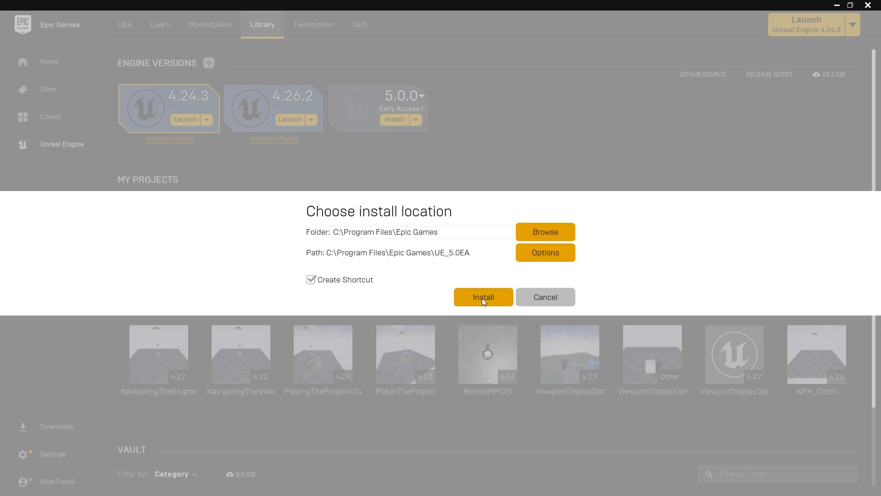
{"action": "left_click", "coordinate": [482, 297]}
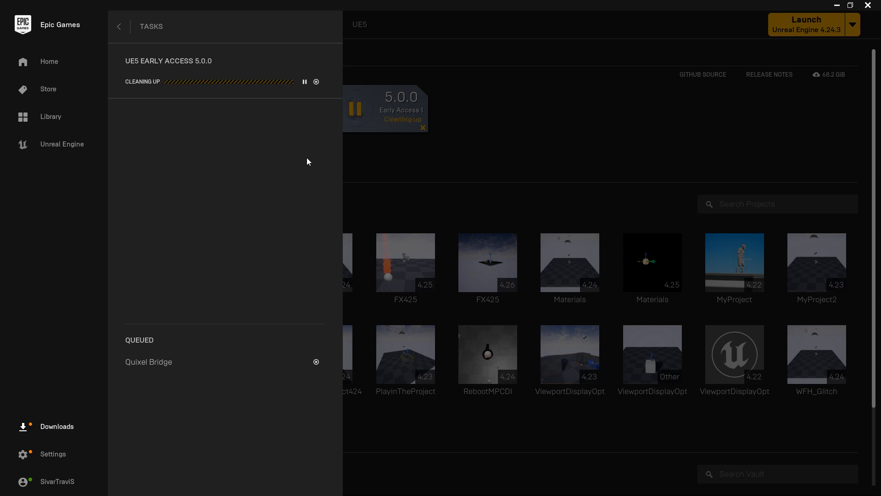
- Launch Unreal Engine 5.0.0 Early Access from the library and allow it through the firewall
{"action": "left_click", "coordinate": [119, 26]}
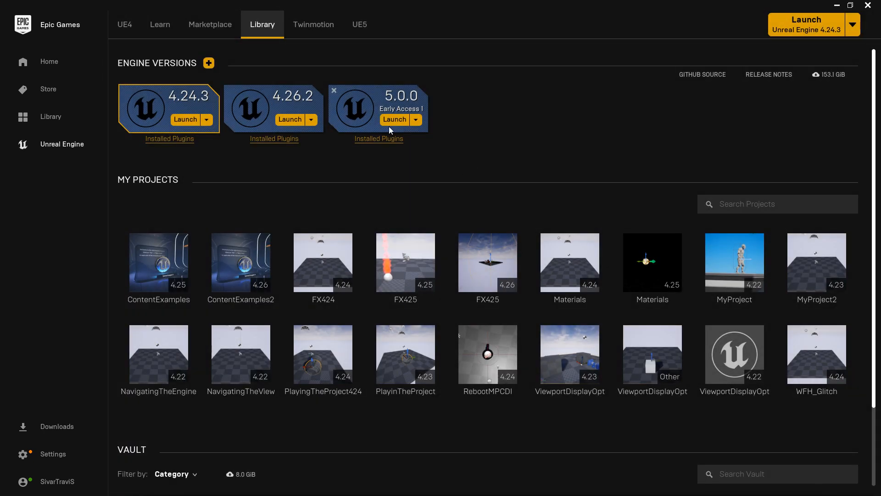
{"action": "left_click", "coordinate": [394, 119]}
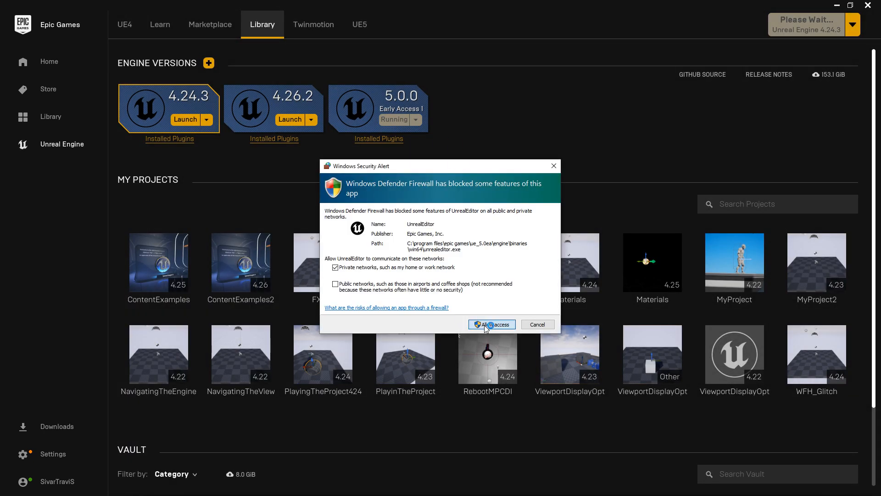
{"action": "left_click", "coordinate": [491, 324]}
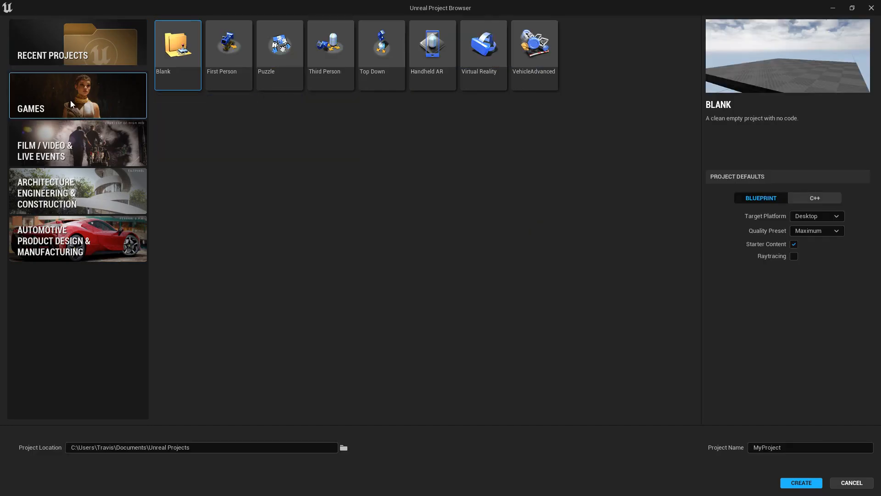
- Create a Games > First Person template project and show its Content Drawer
{"action": "left_click", "coordinate": [78, 143]}
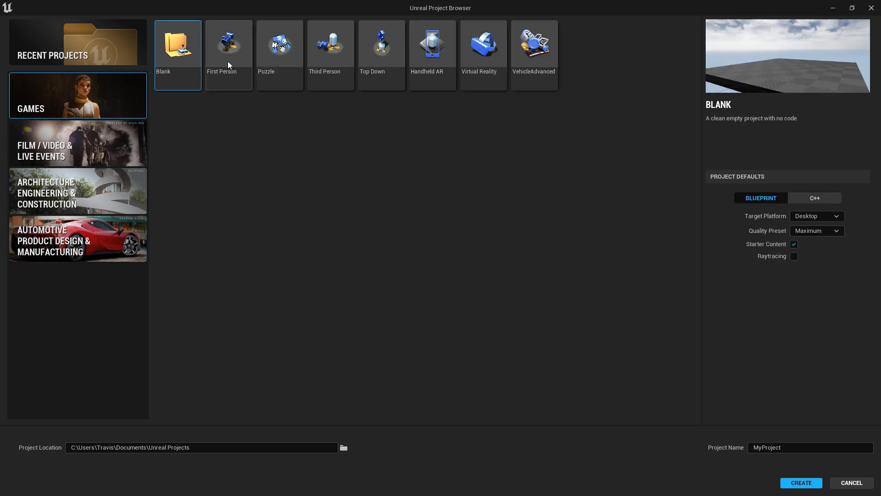
{"action": "left_click", "coordinate": [802, 482]}
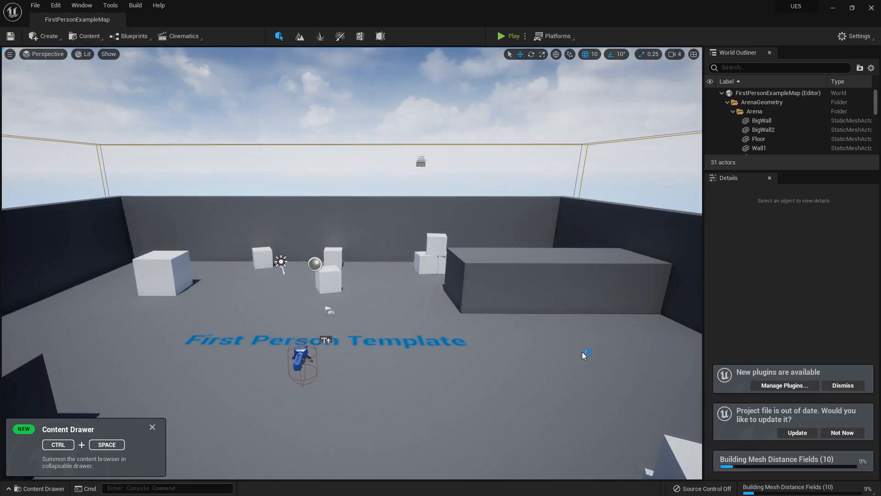
{"action": "left_click", "coordinate": [33, 488]}
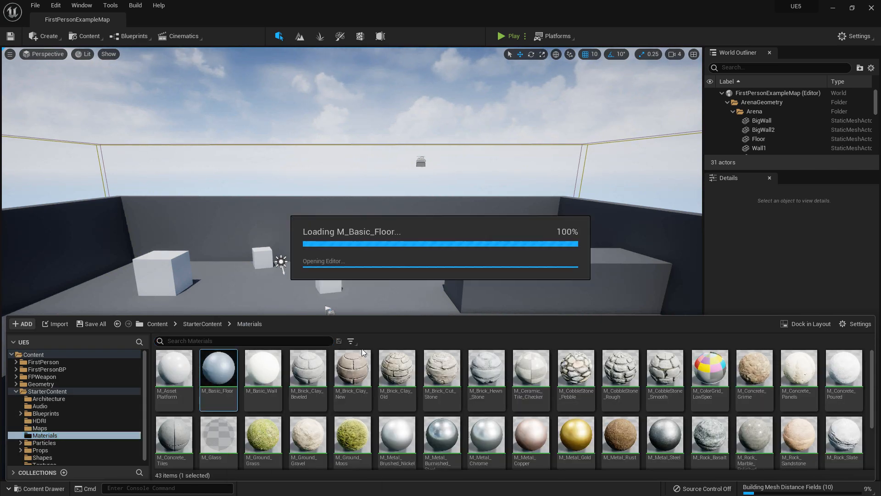